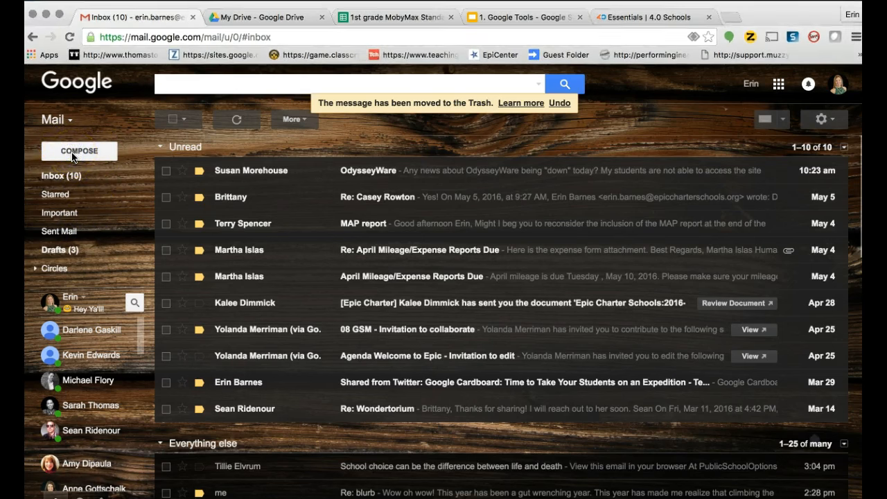
pyautogui.click(79, 150)
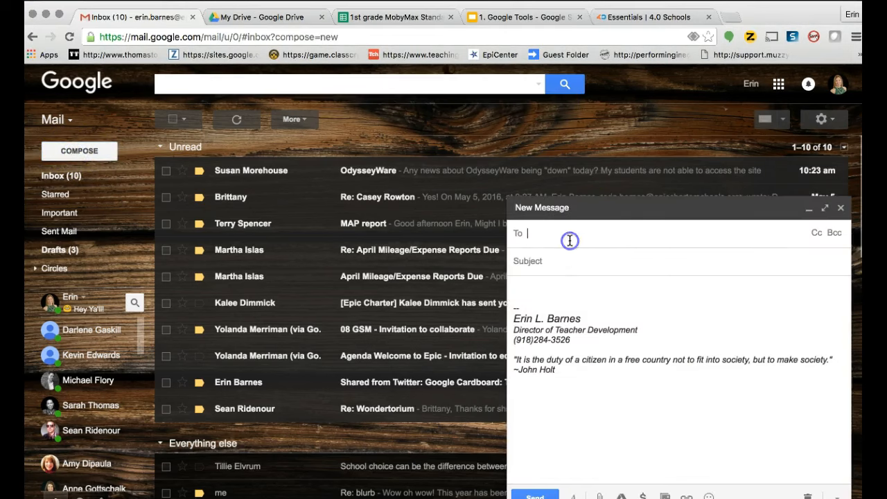
pyautogui.write('Anne Gottschalk')
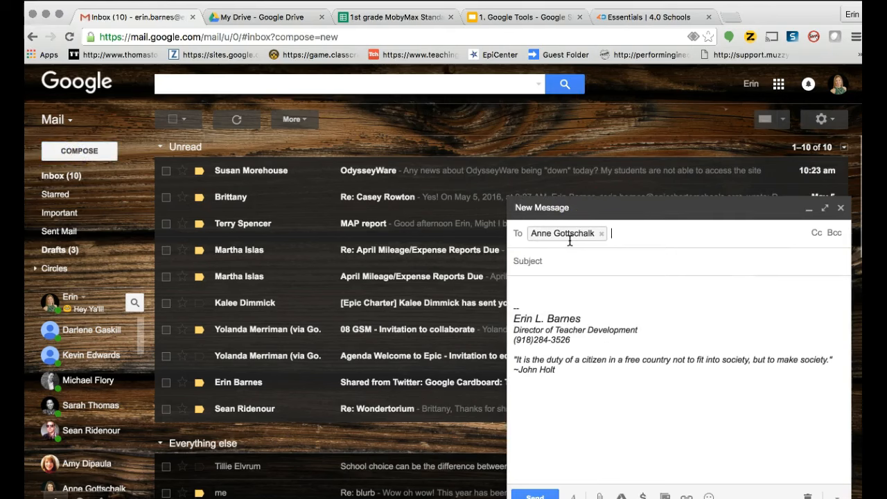
pyautogui.write('Yolanda Merriman (epiccharterschools.org')
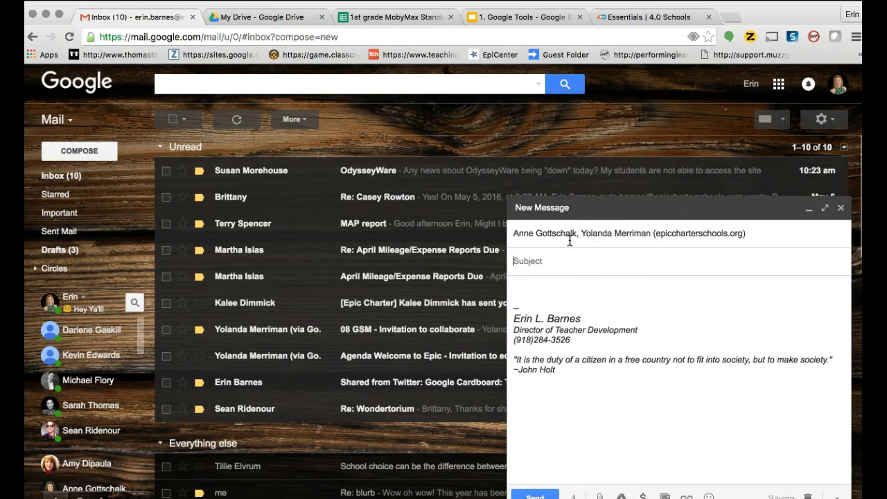
# Step: Give it the subject 'Gmail Videos' and body 'I am finishing up the gmail videos'
pyautogui.write('Gnail')
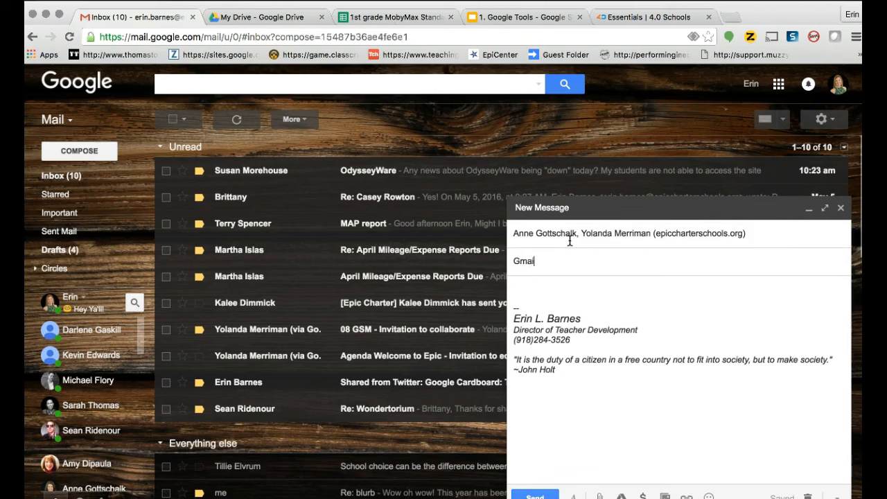
pyautogui.write('Vide')
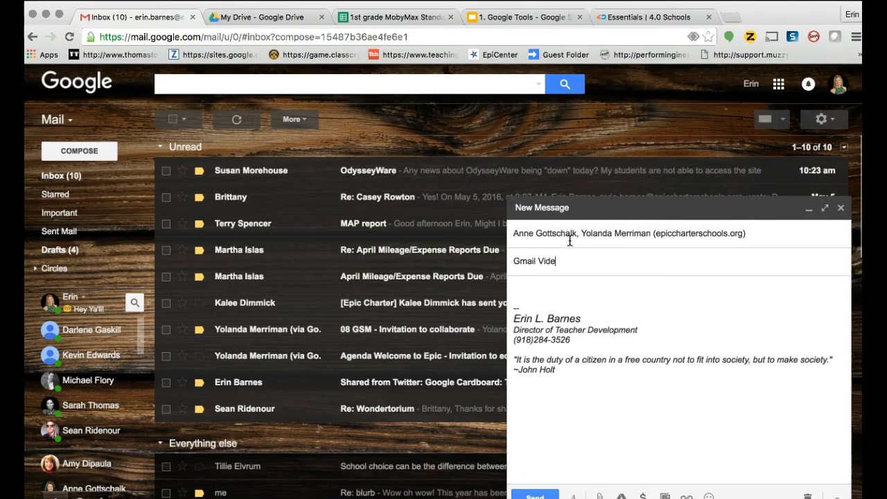
pyautogui.write('os')
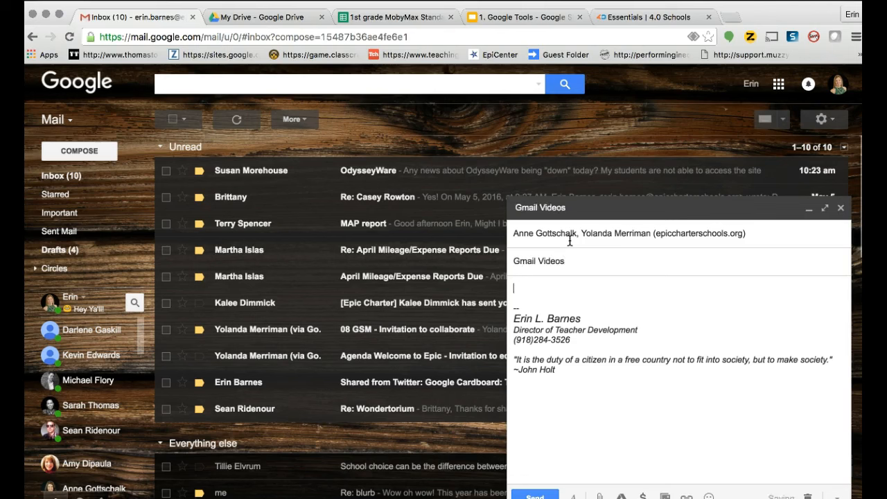
pyautogui.write('I a')
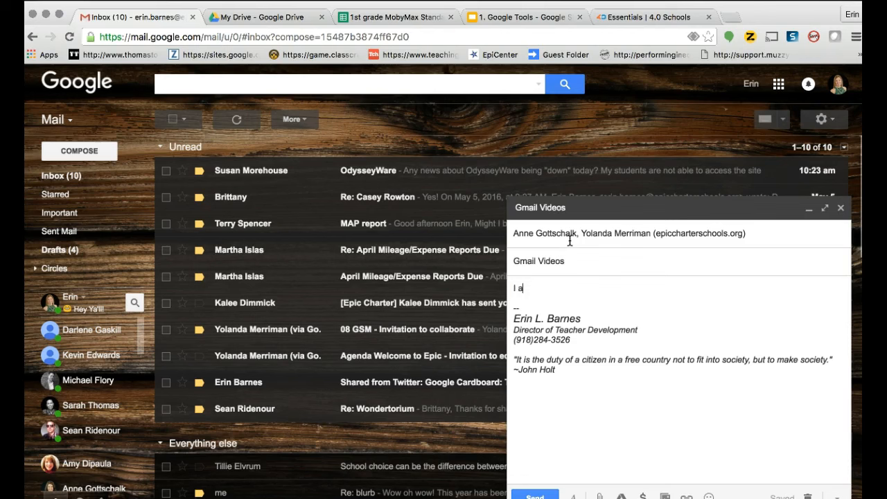
pyautogui.write('m finishing')
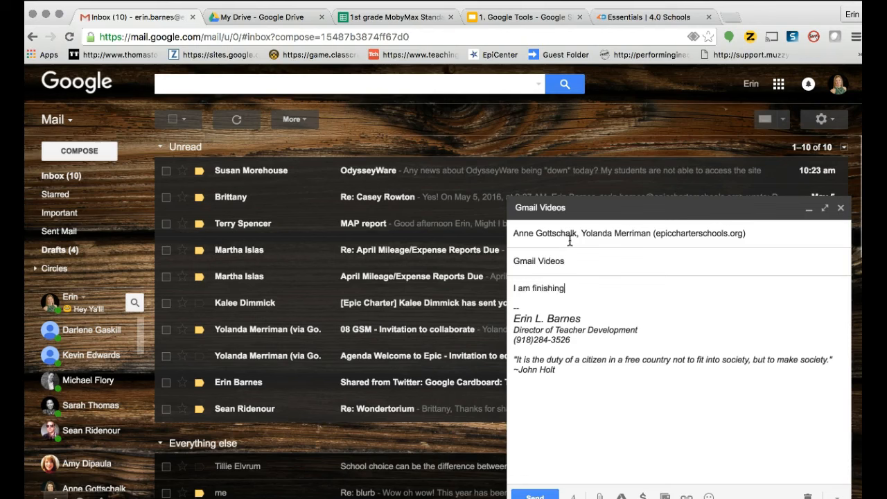
pyautogui.write('up the')
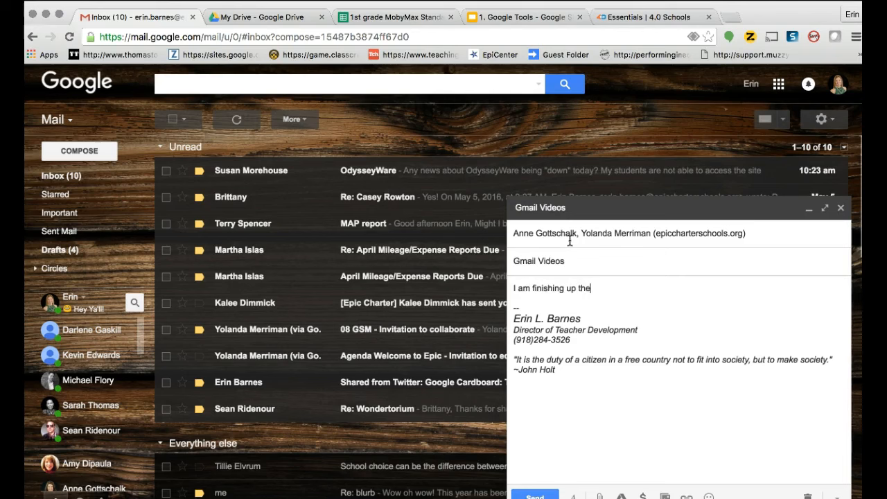
pyautogui.write('gmail')
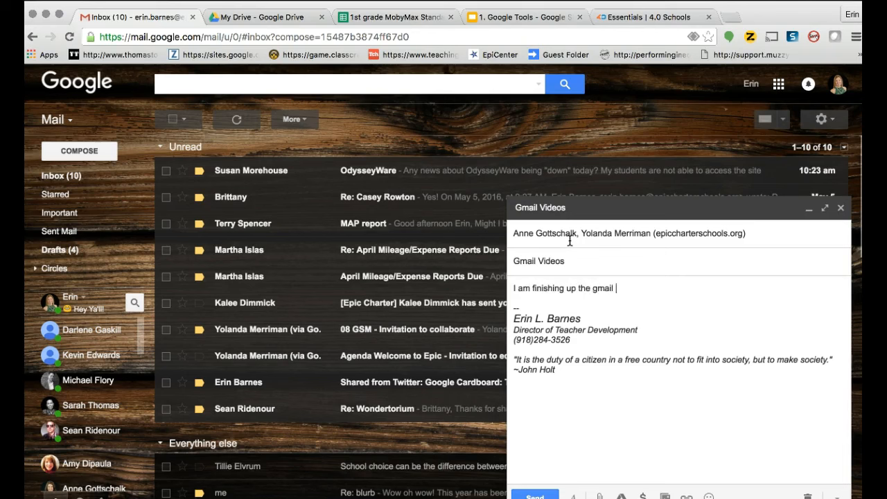
pyautogui.write('video')
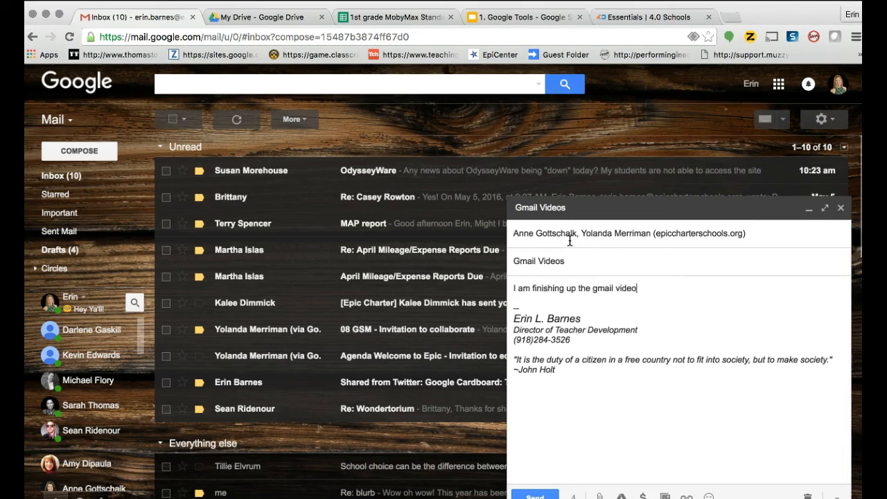
pyautogui.write('s')
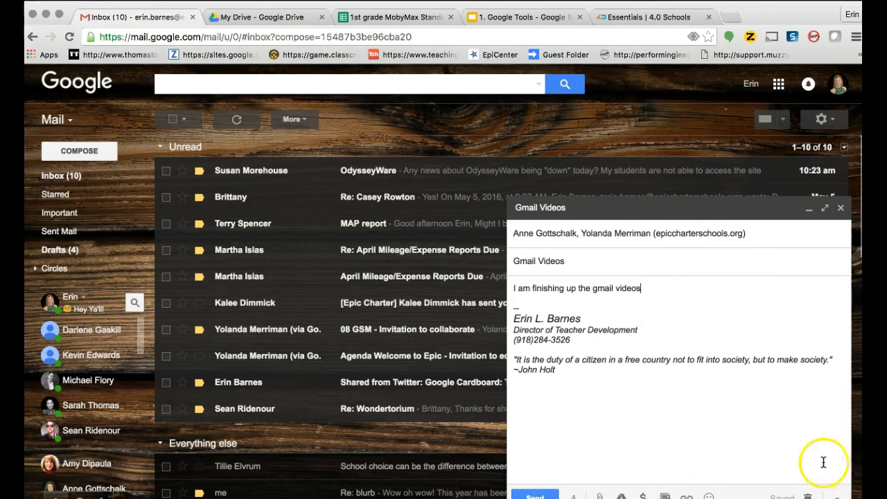
pyautogui.moveTo(807, 211)
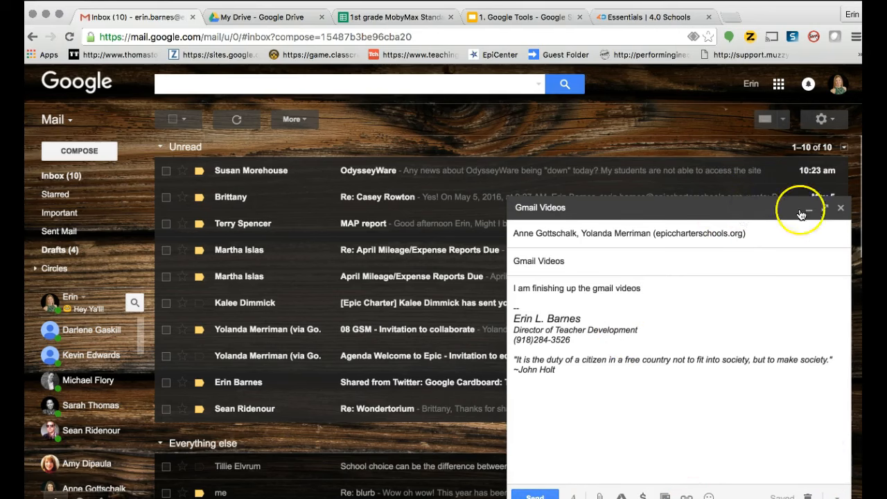
# Step: Expand the draft to full screen and request a read receipt from More options
pyautogui.click(824, 208)
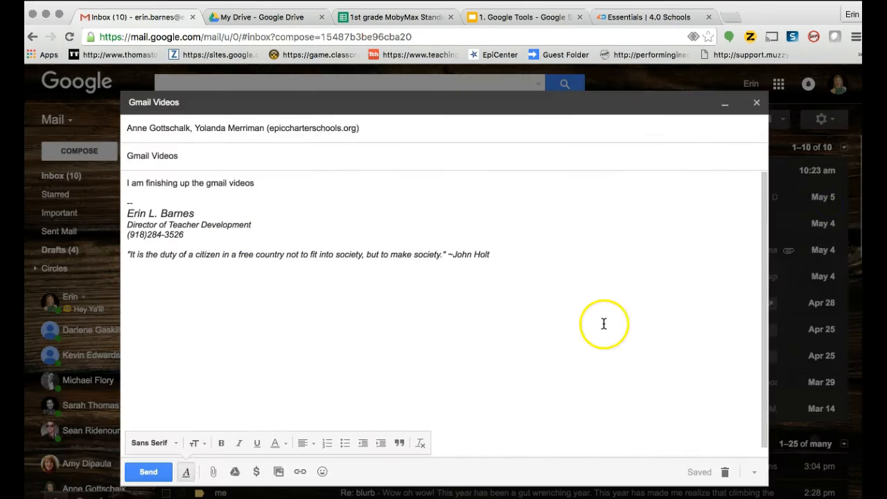
pyautogui.moveTo(754, 471)
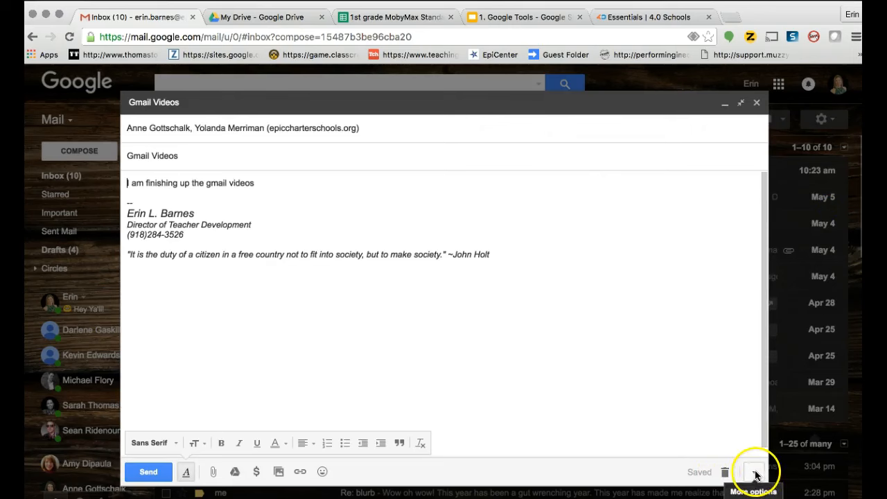
pyautogui.click(754, 471)
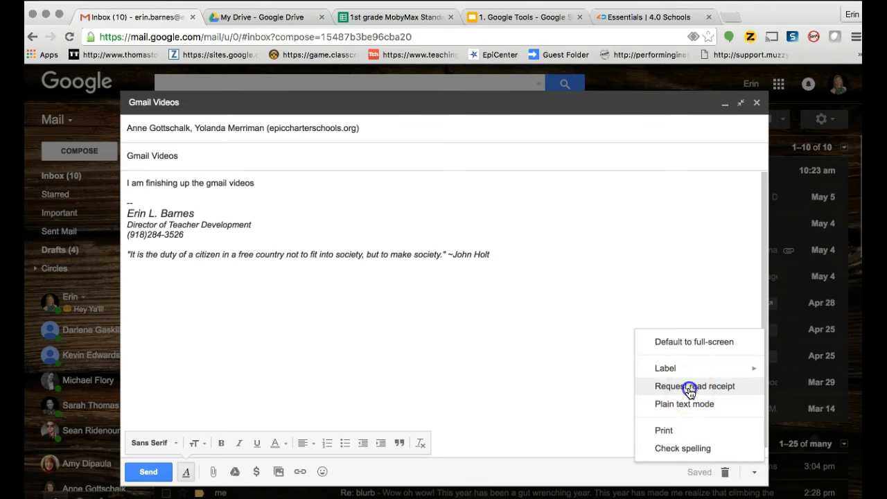
pyautogui.click(690, 393)
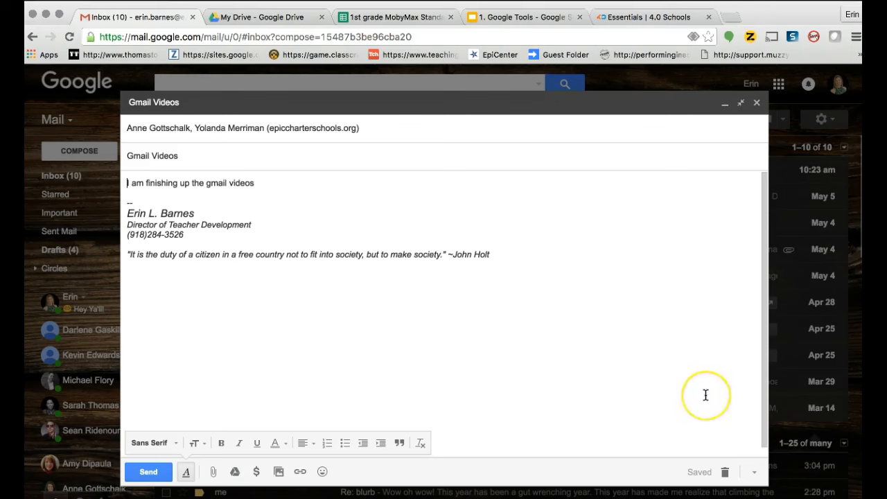
pyautogui.moveTo(705, 395)
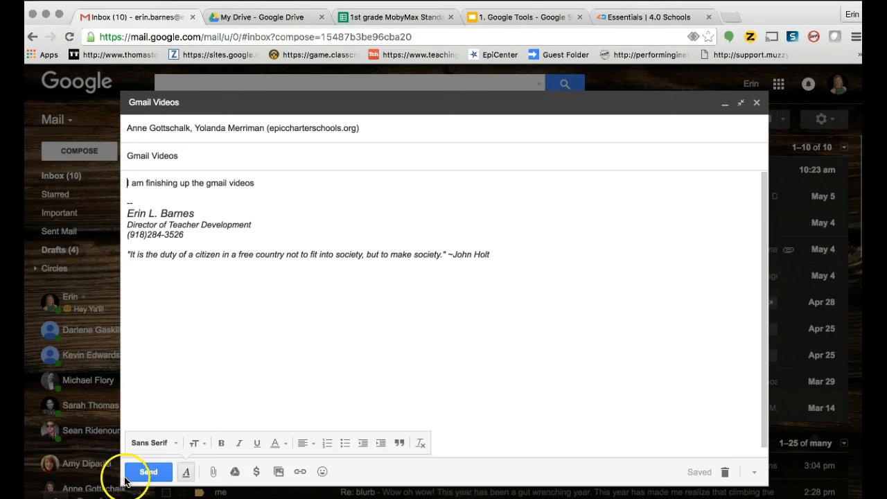
# Step: Send the Gmail Videos message
pyautogui.click(148, 471)
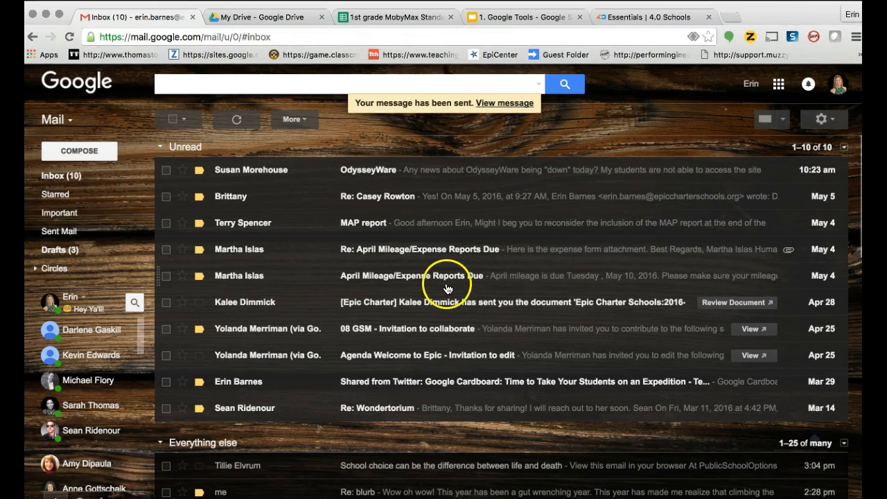
pyautogui.moveTo(371, 182)
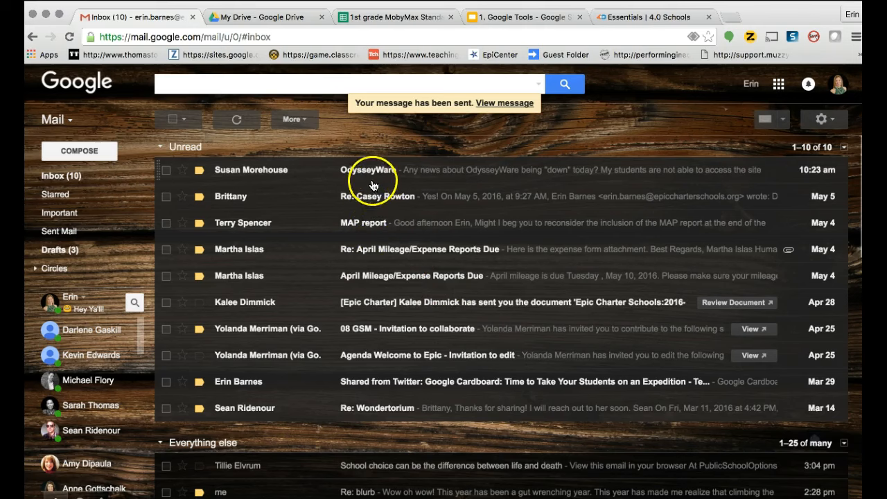
pyautogui.click(369, 169)
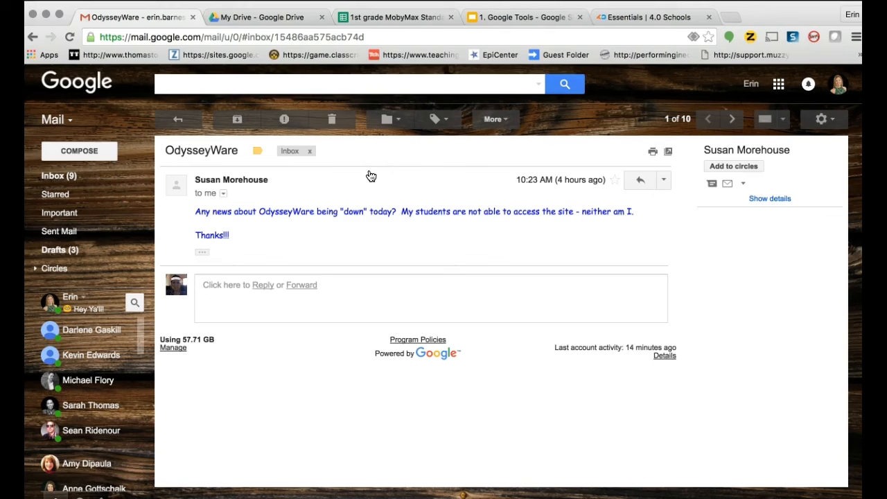
pyautogui.moveTo(639, 180)
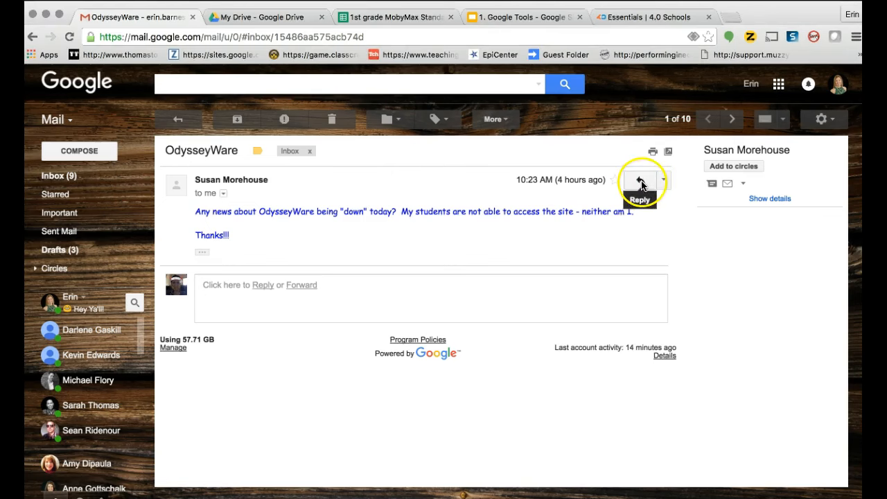
pyautogui.click(640, 180)
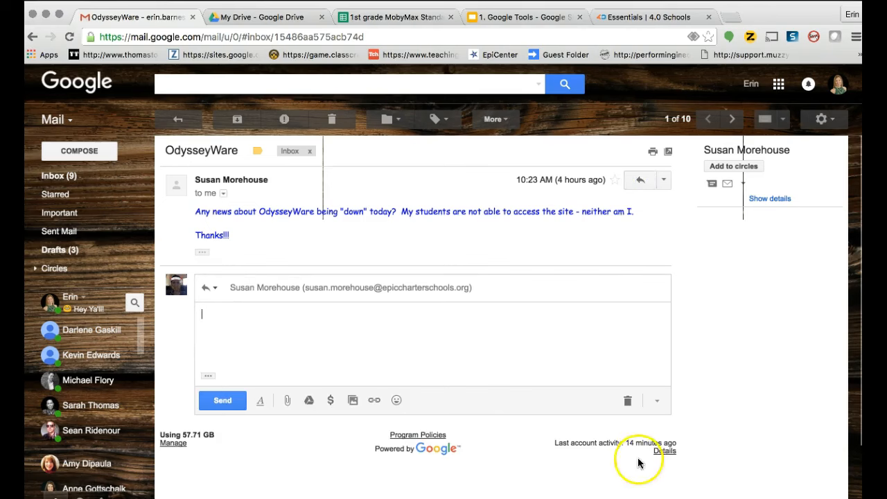
pyautogui.click(626, 400)
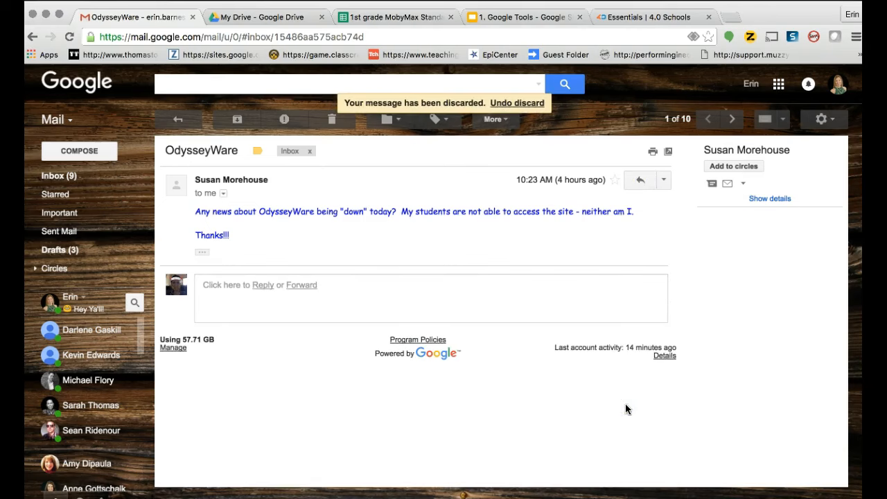
pyautogui.click(662, 180)
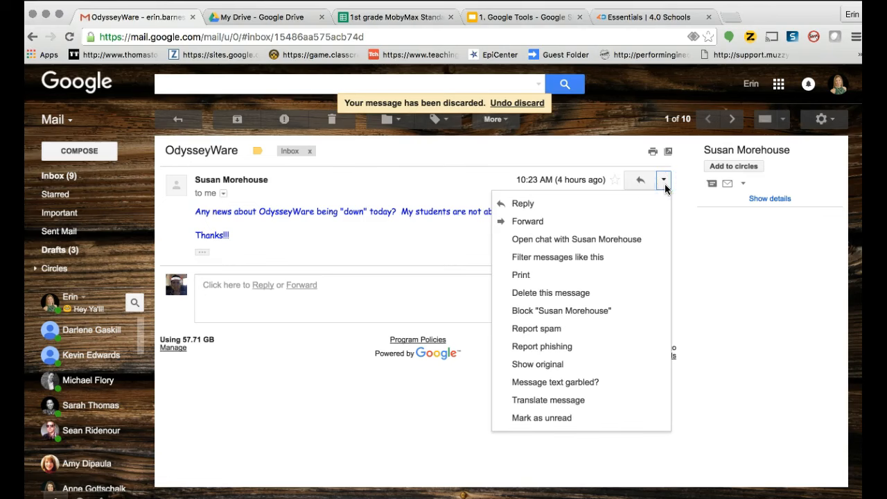
pyautogui.moveTo(547, 238)
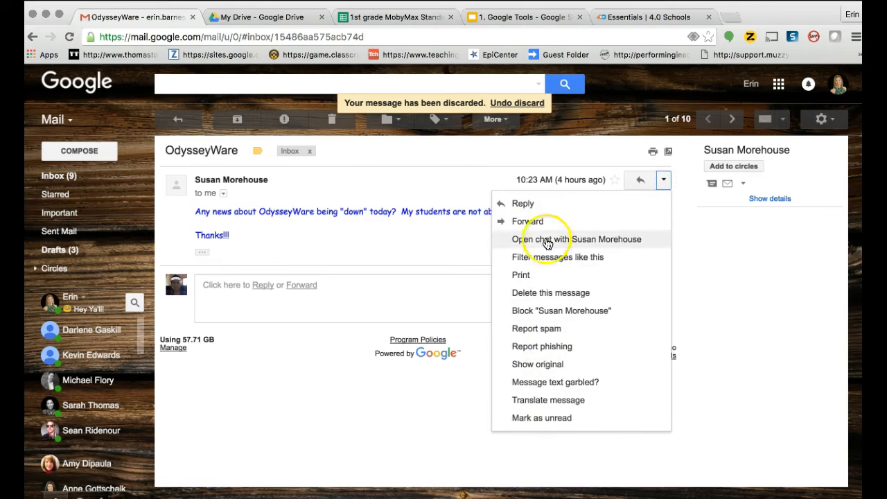
pyautogui.click(522, 202)
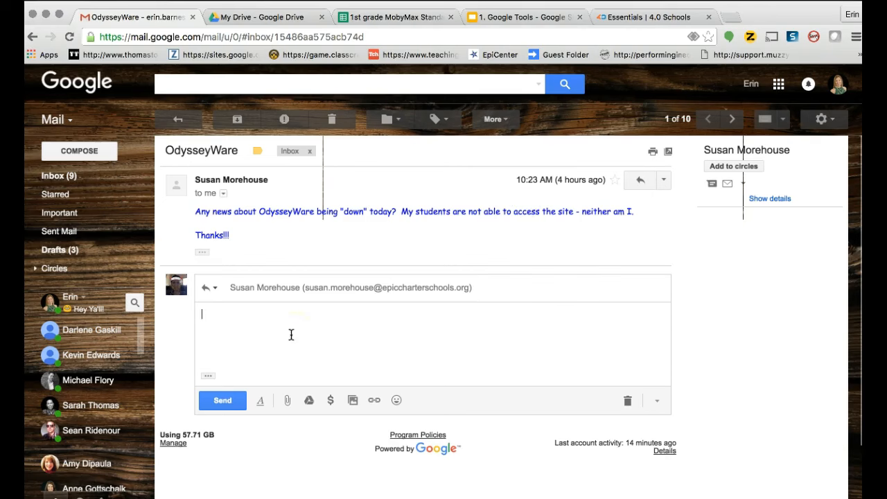
# Step: Reply 'My daughter has been in this curriculum today. But I will check it out.' and send it
pyautogui.write('My daugh')
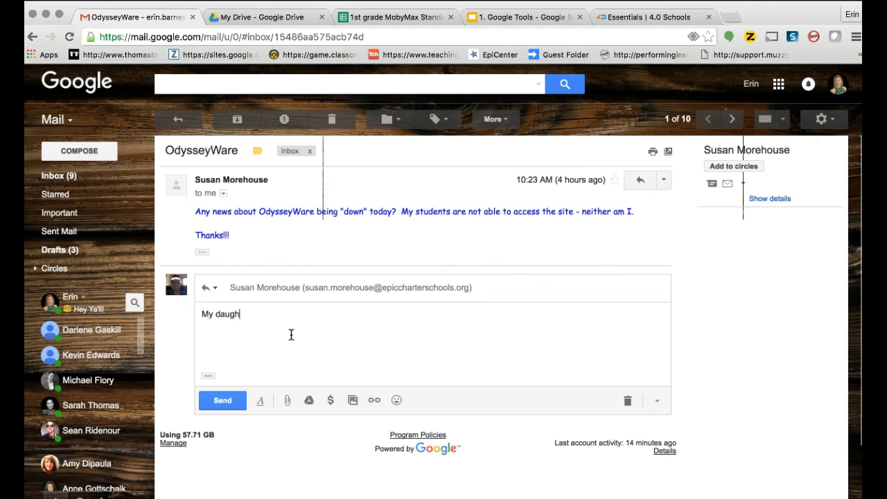
pyautogui.write('ter has been in')
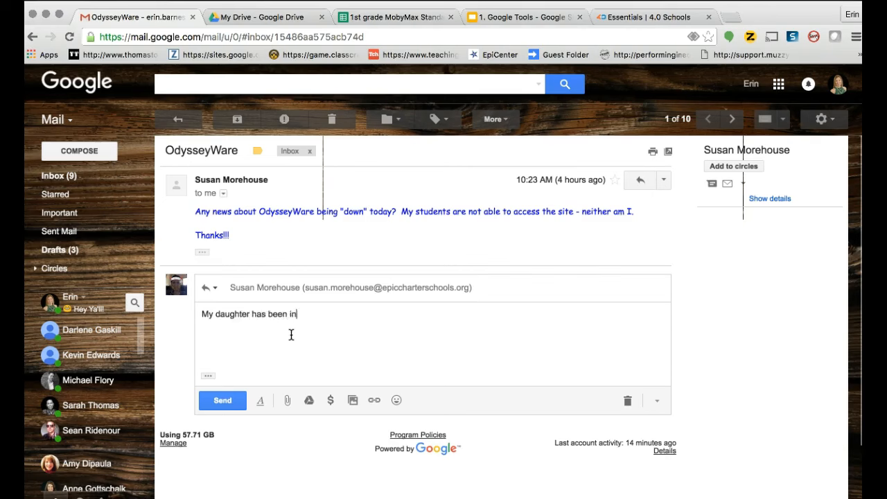
pyautogui.write('this cur')
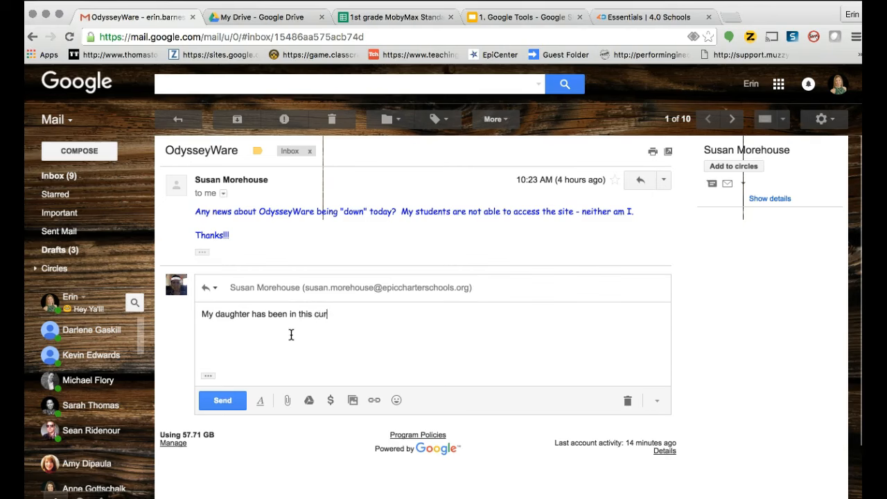
pyautogui.write('riculum to')
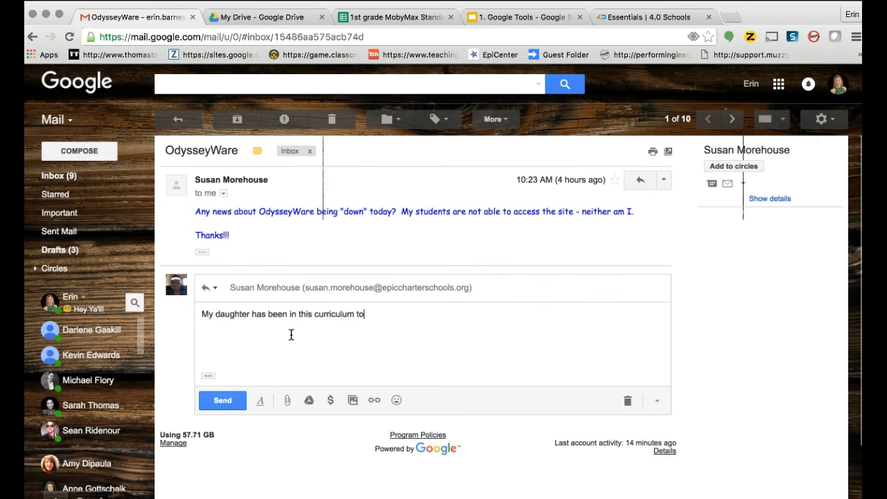
pyautogui.write('day.')
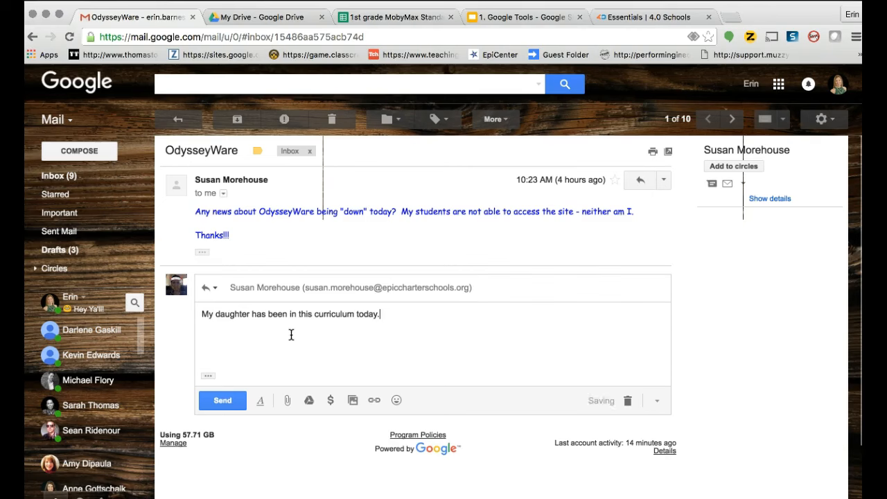
pyautogui.write('But')
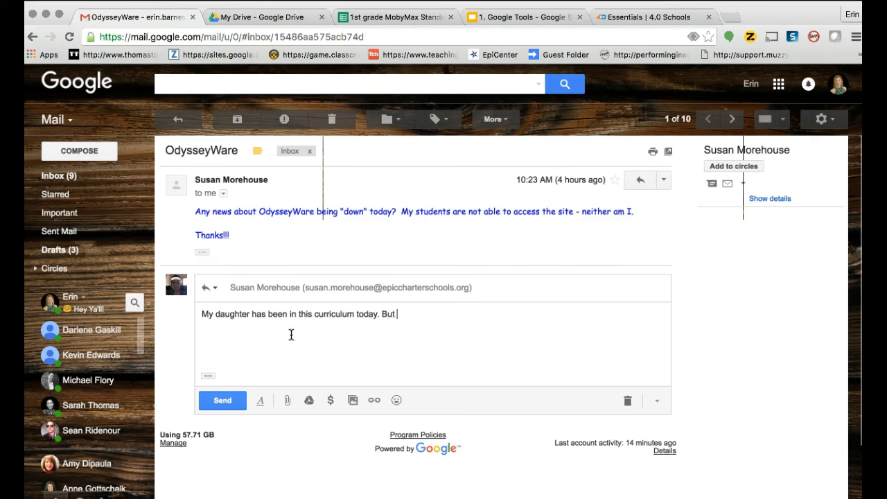
pyautogui.write('I will ch')
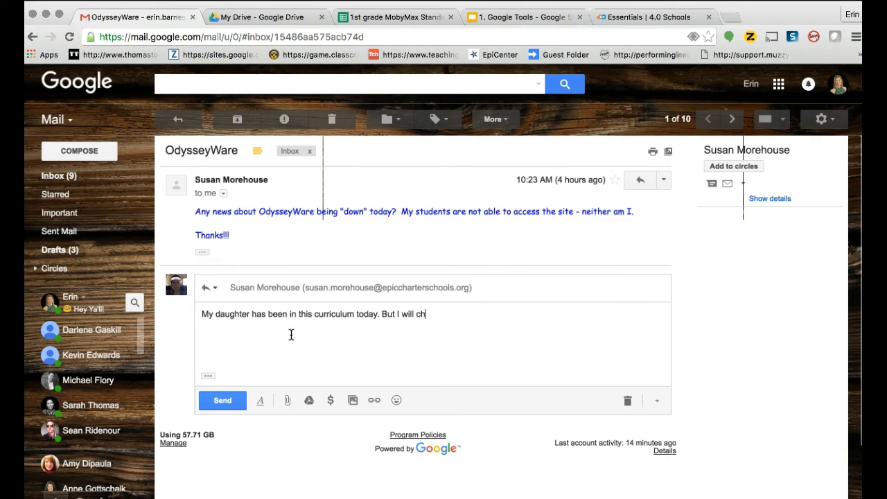
pyautogui.write('eck it out.')
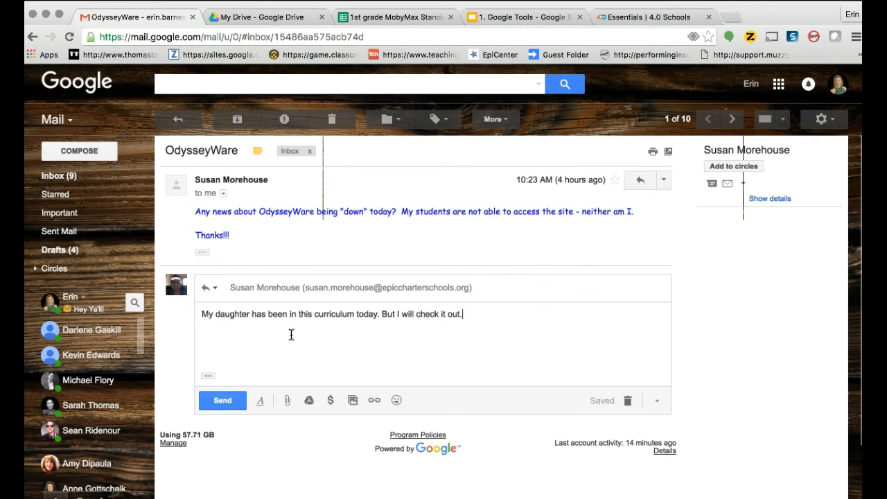
pyautogui.click(222, 399)
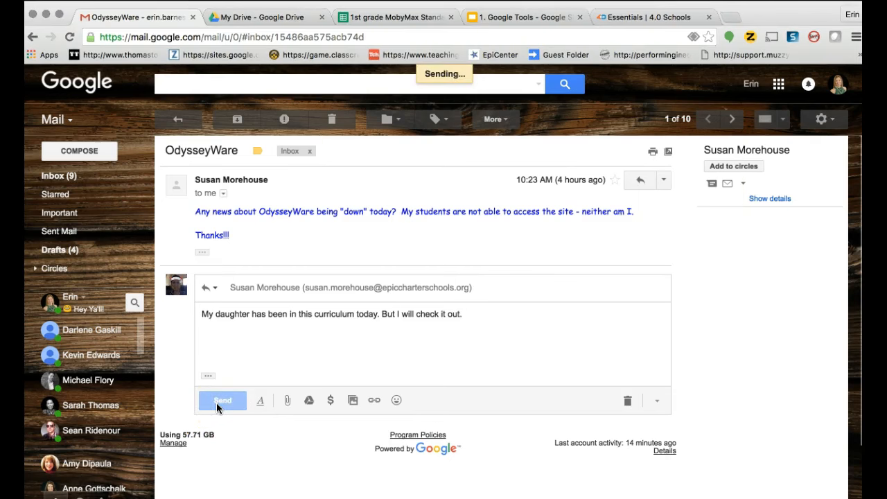
pyautogui.click(222, 399)
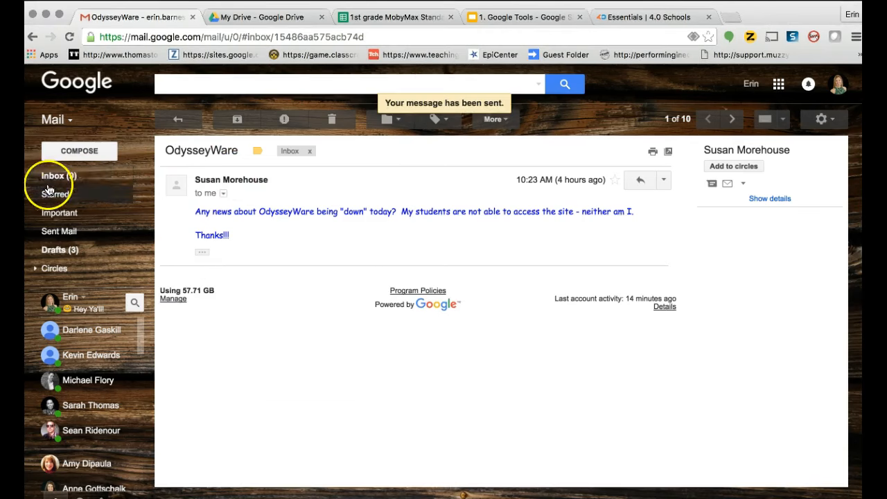
pyautogui.click(52, 175)
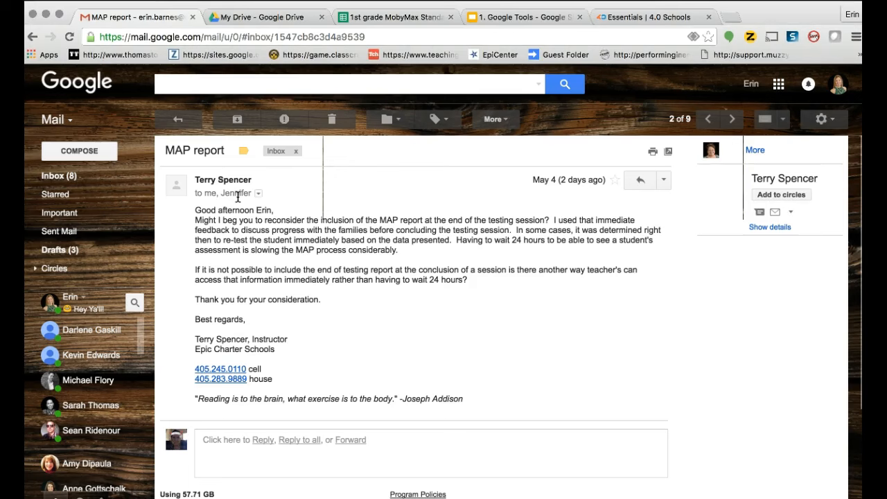
pyautogui.moveTo(852, 249)
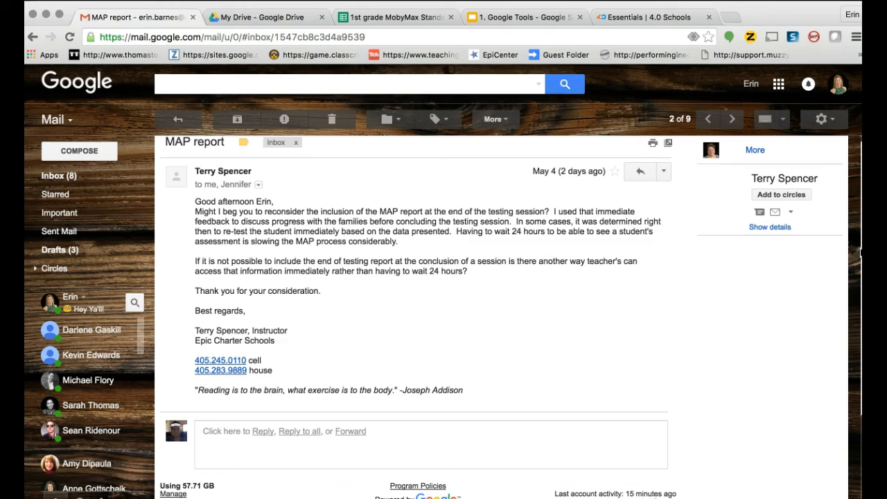
pyautogui.click(493, 119)
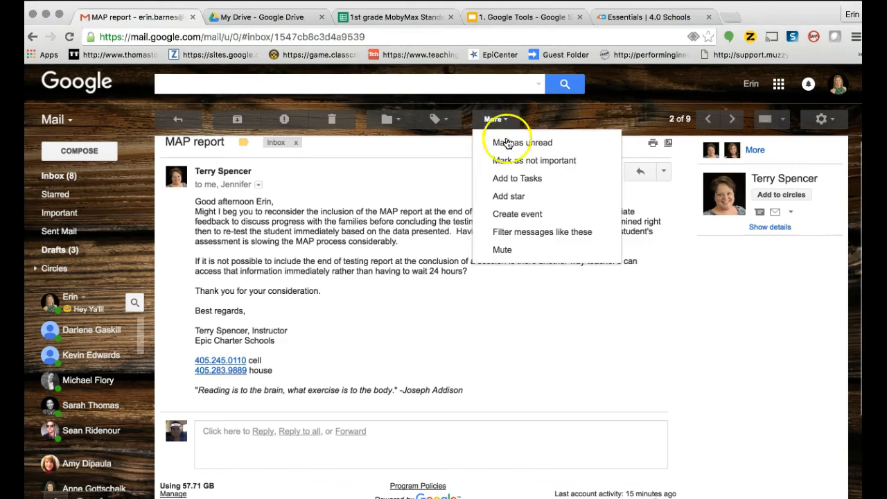
pyautogui.click(521, 142)
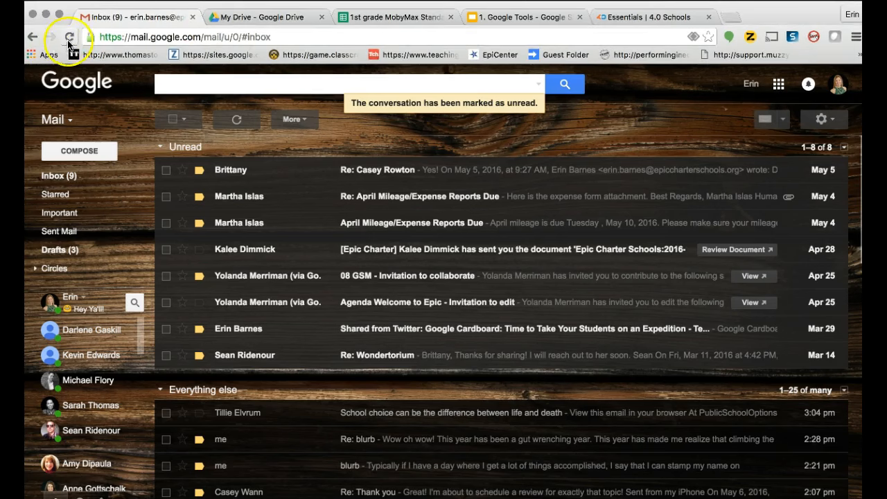
# Step: Reload the inbox so MAP report shows among the unread conversations
pyautogui.click(68, 36)
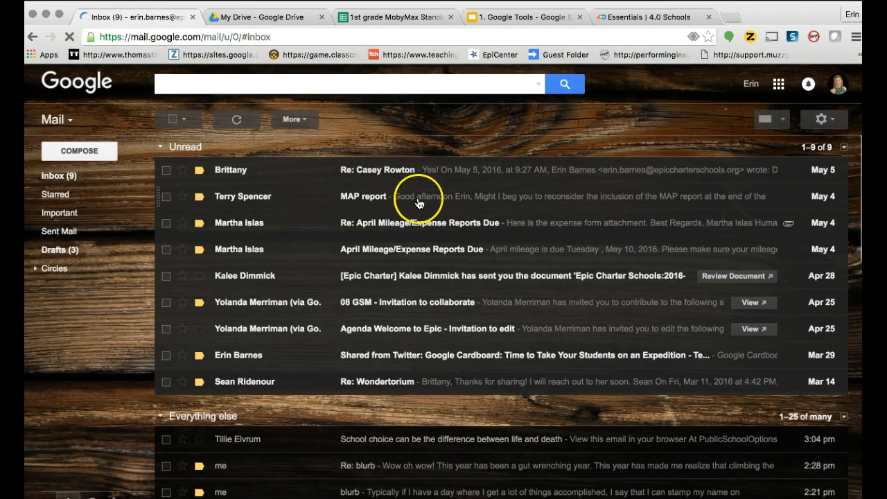
pyautogui.moveTo(419, 202)
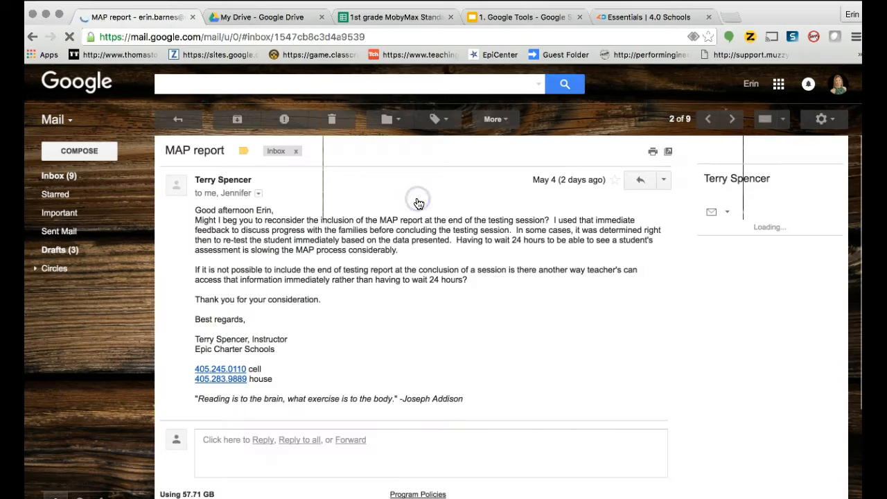
pyautogui.moveTo(243, 197)
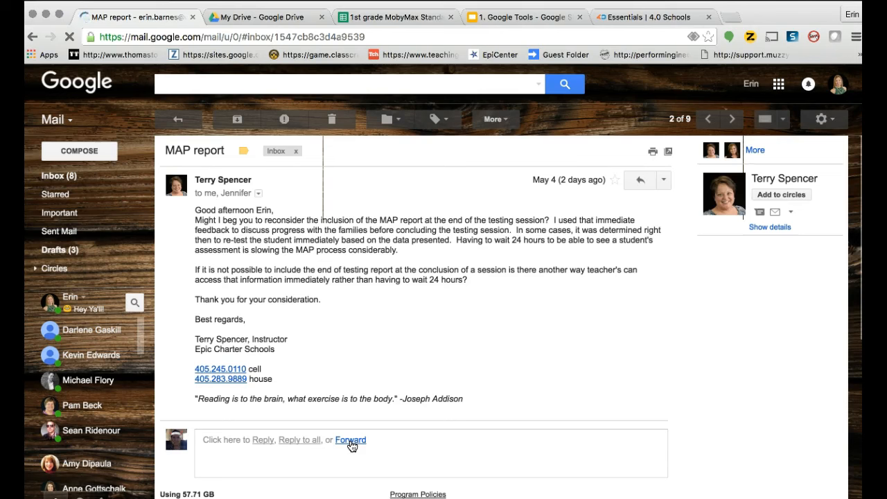
pyautogui.moveTo(300, 439)
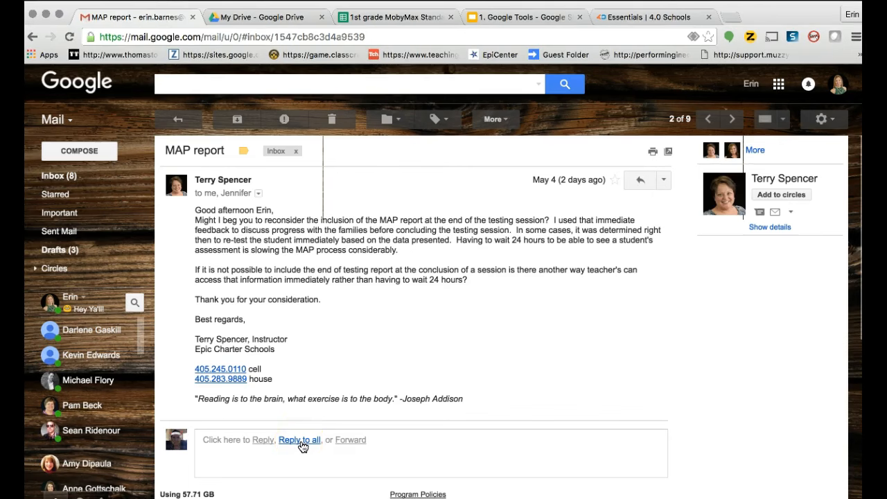
pyautogui.moveTo(263, 445)
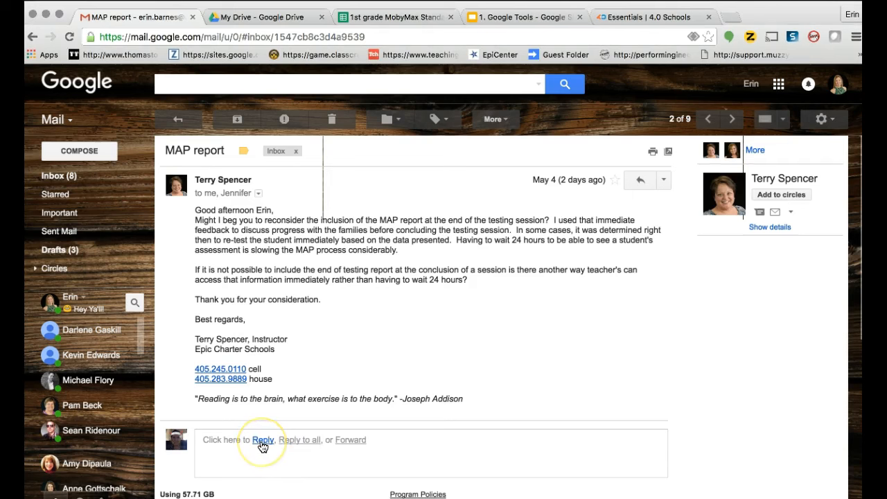
# Step: Reopen the MAP report email and mark it as unread again
pyautogui.click(263, 439)
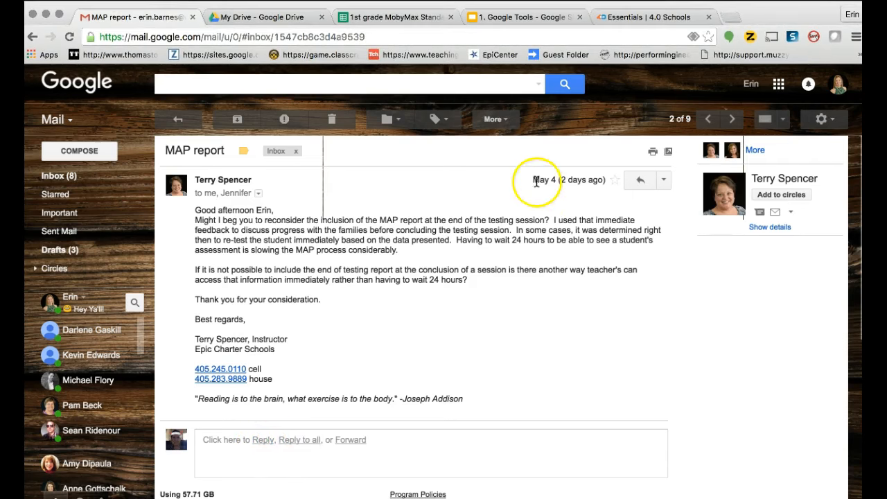
pyautogui.click(493, 120)
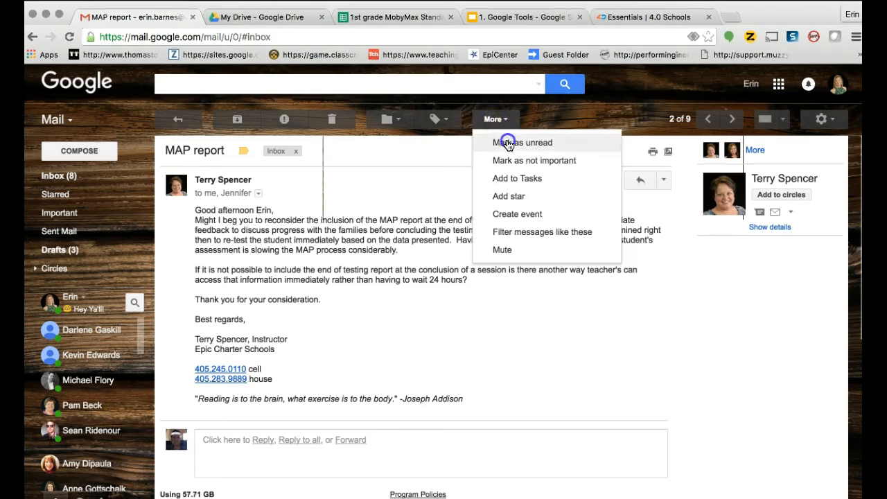
pyautogui.click(524, 141)
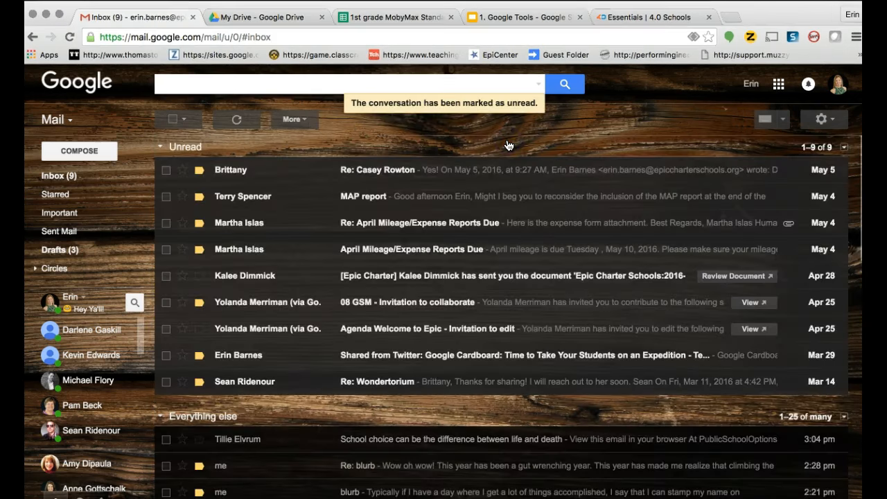